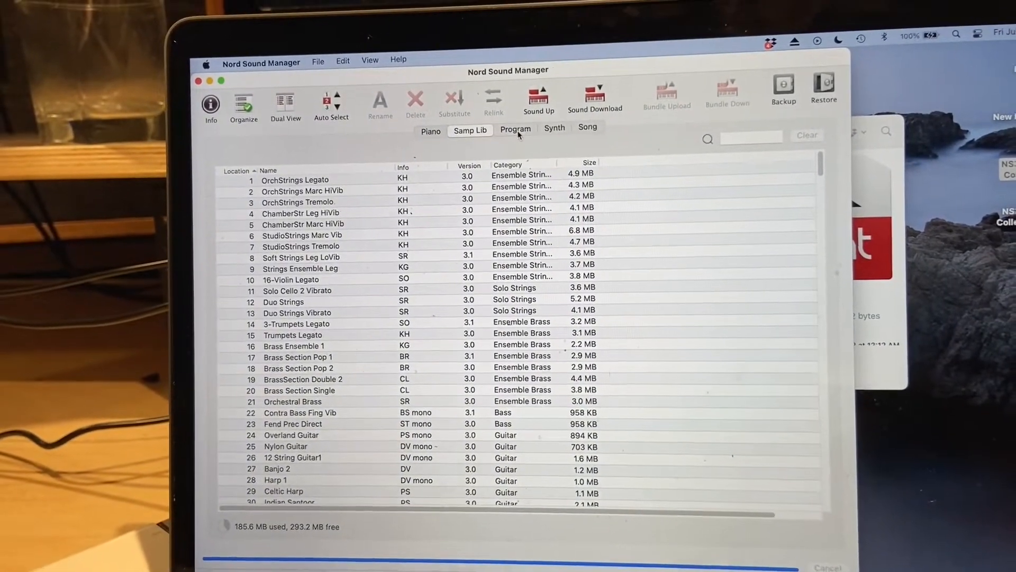
Step: Show and scroll the 200-slot program list once the instrument backup has completed
left_click(515, 129)
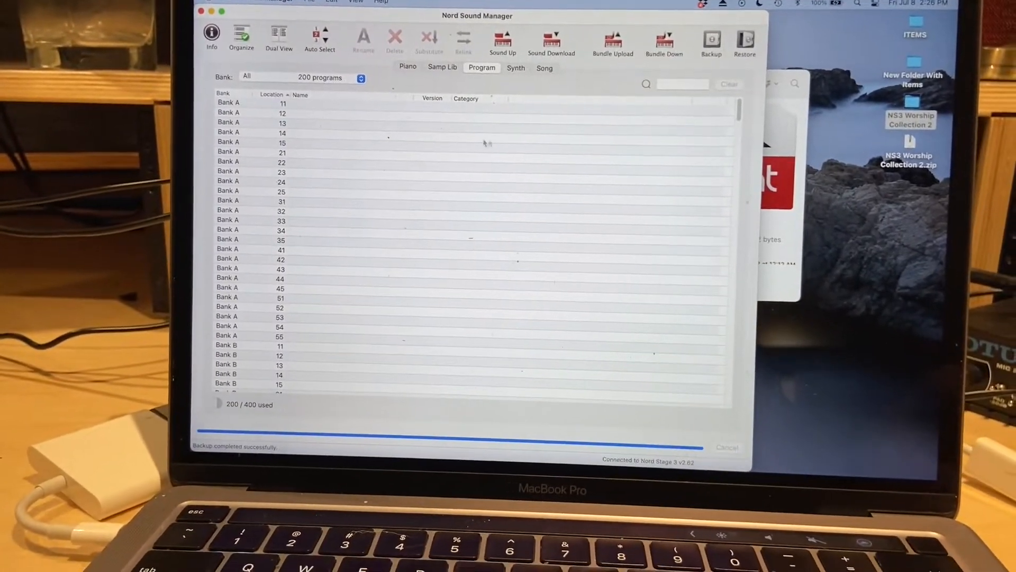
scroll("down", 3)
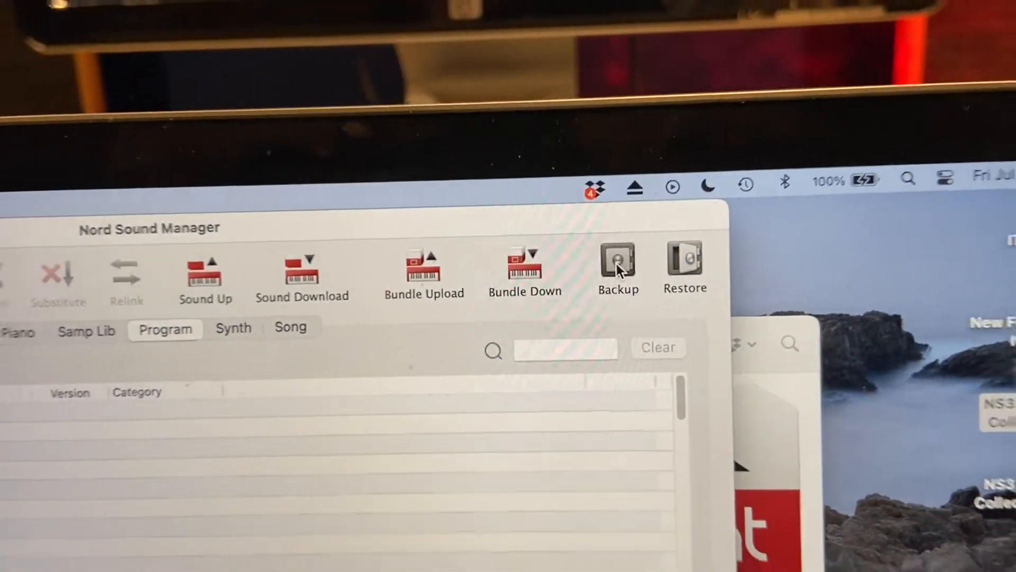
Step: Restore from NS3 Worship Collection 2.ns3b in the NS3 Worship Collection 2 folder
left_click(618, 261)
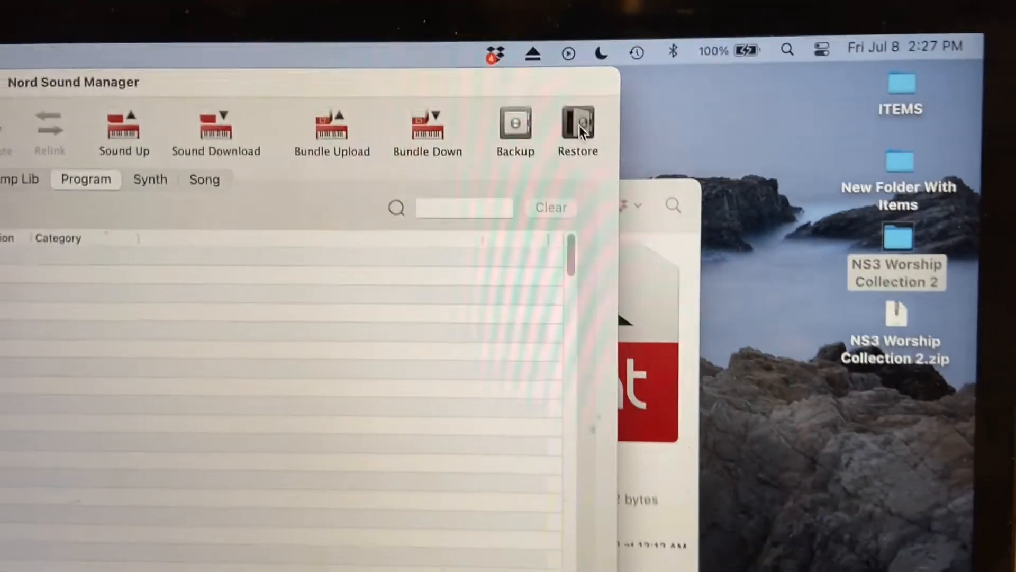
left_click(578, 122)
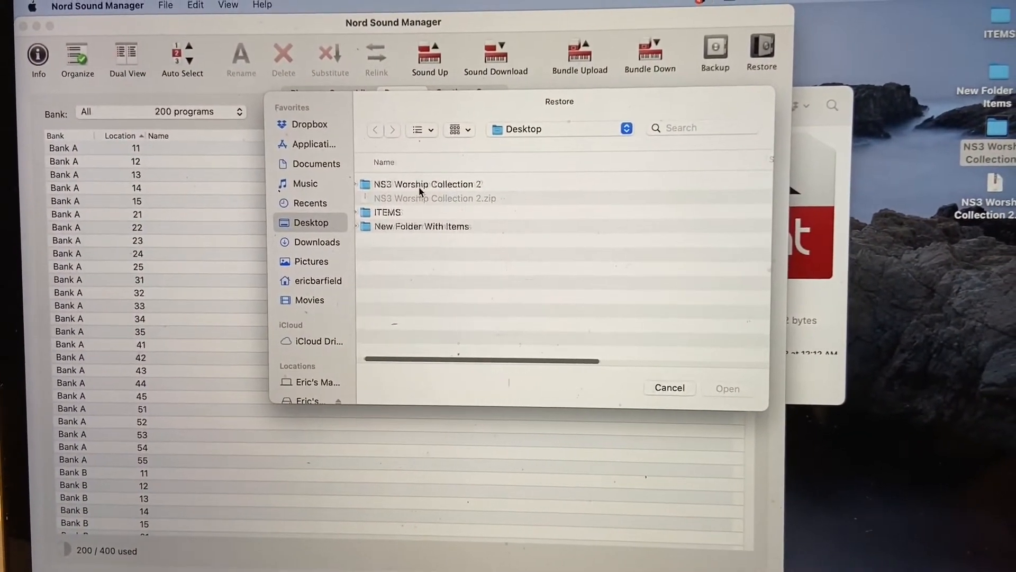
left_click(427, 183)
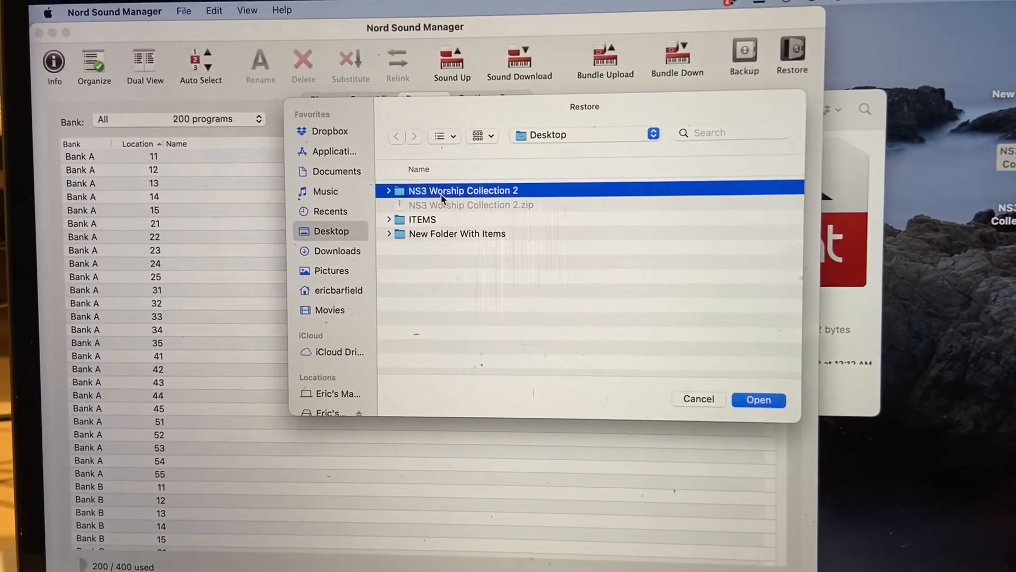
double_click(463, 191)
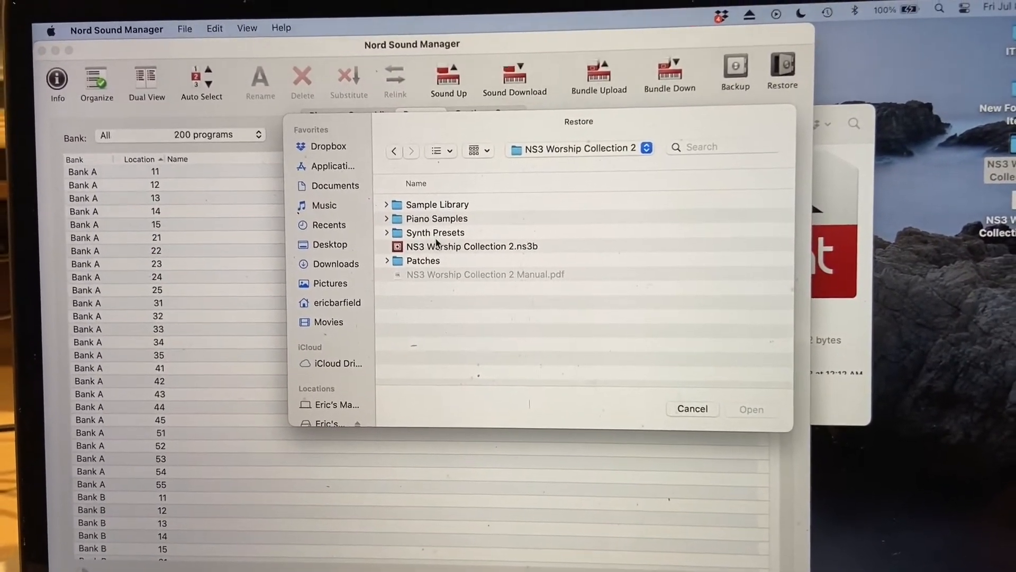
left_click(472, 246)
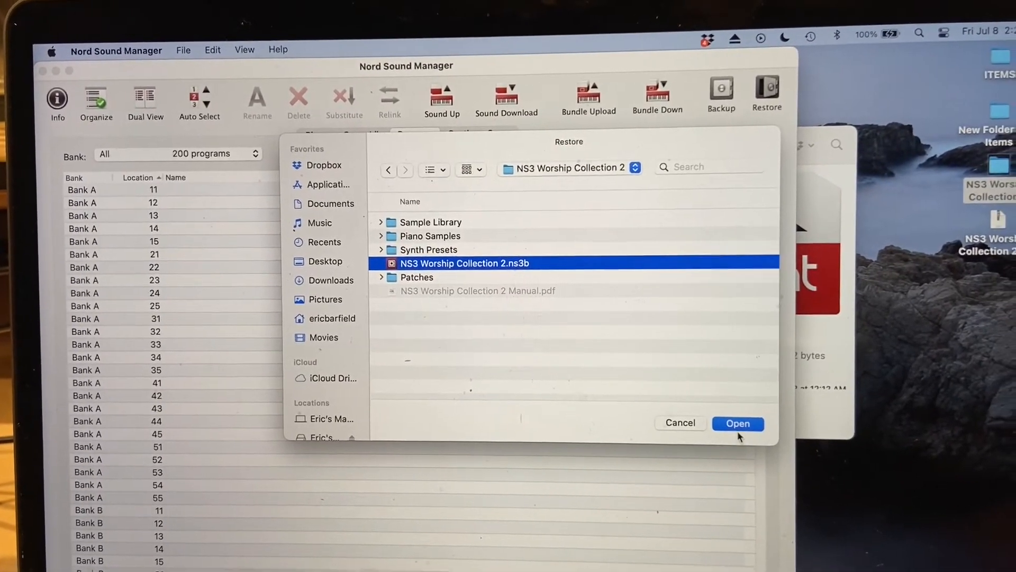
left_click(738, 424)
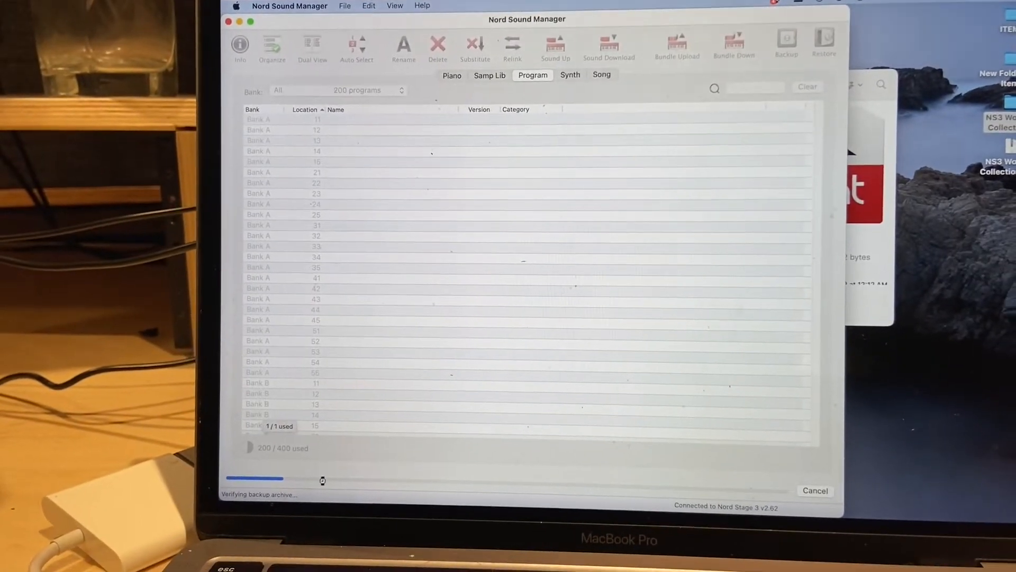
Step: Confirm replacing the instrument contents and view the 14 installed pianos
left_click(822, 40)
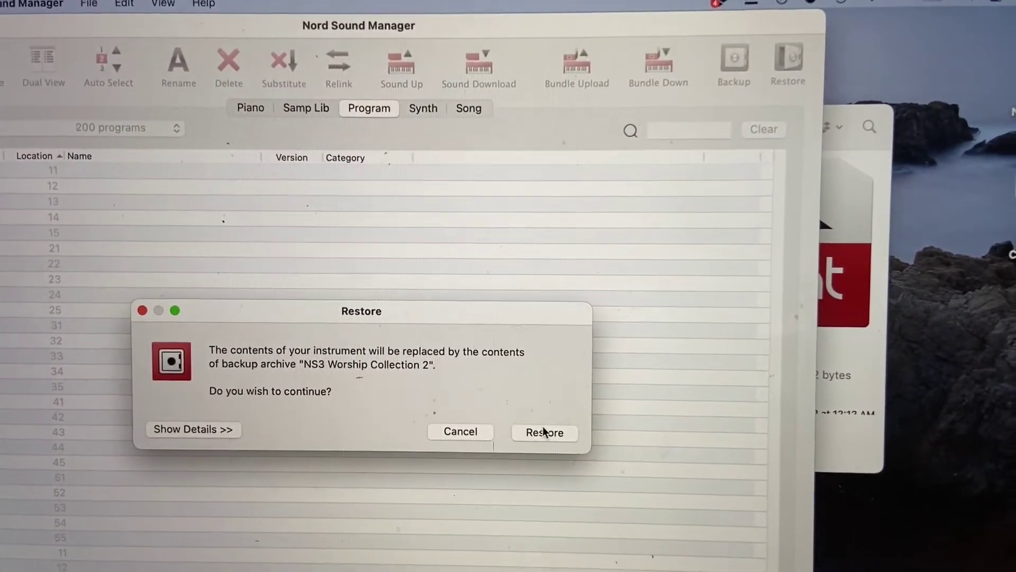
left_click(545, 432)
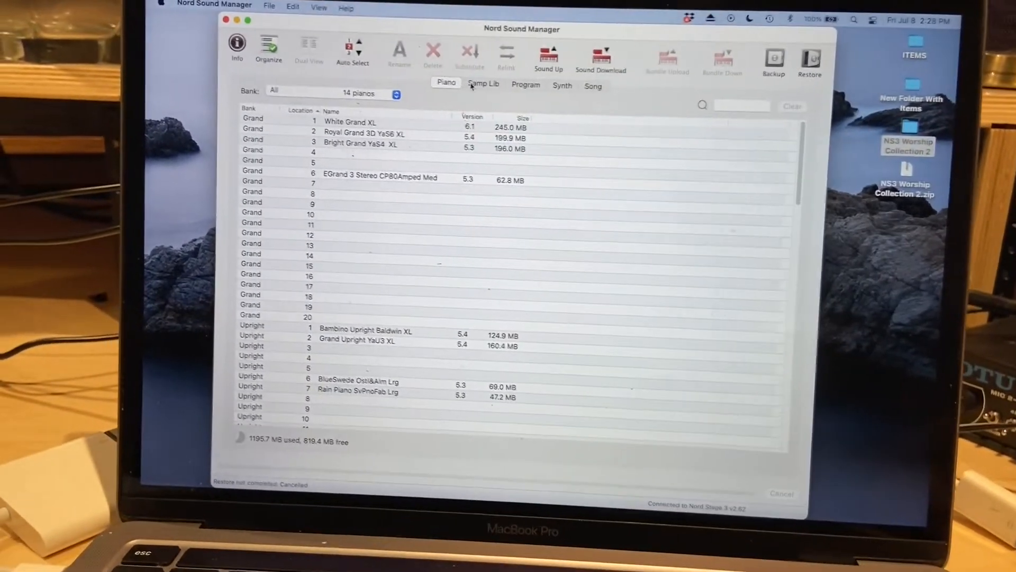
Step: Review the sample, piano and synth lists (169 presets), then bring the collection folder forward
left_click(483, 84)
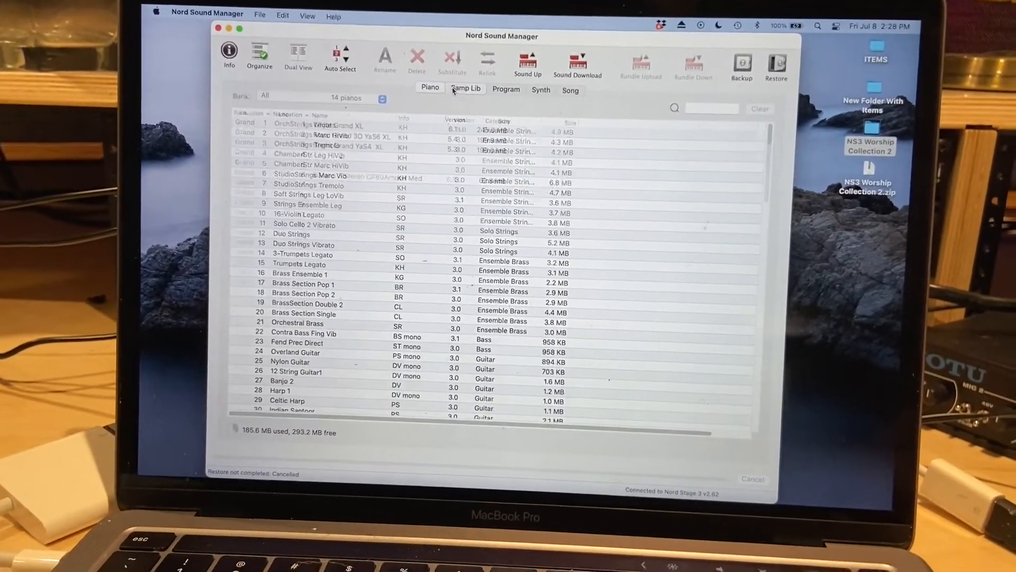
left_click(430, 88)
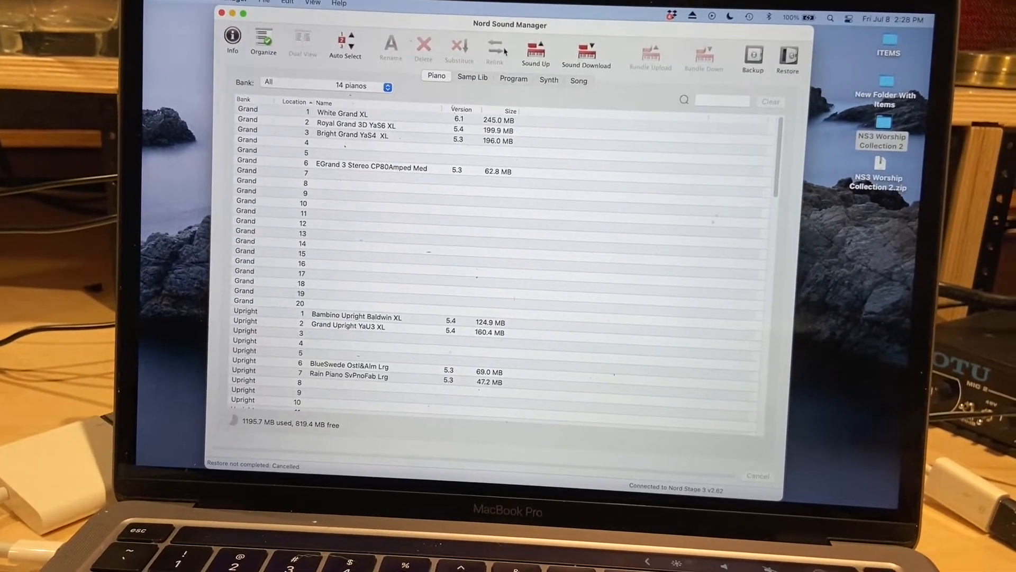
left_click(549, 80)
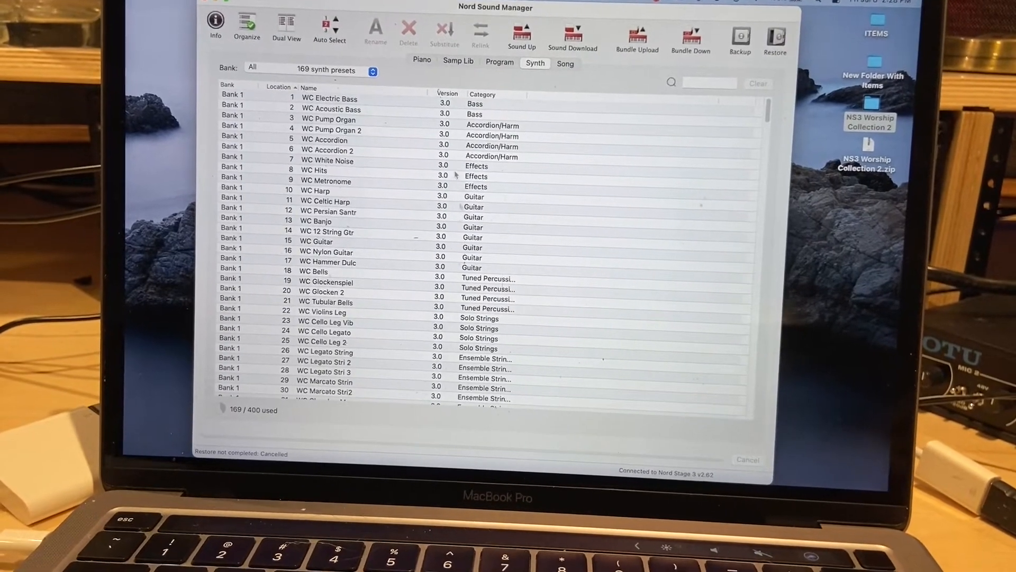
left_click(500, 63)
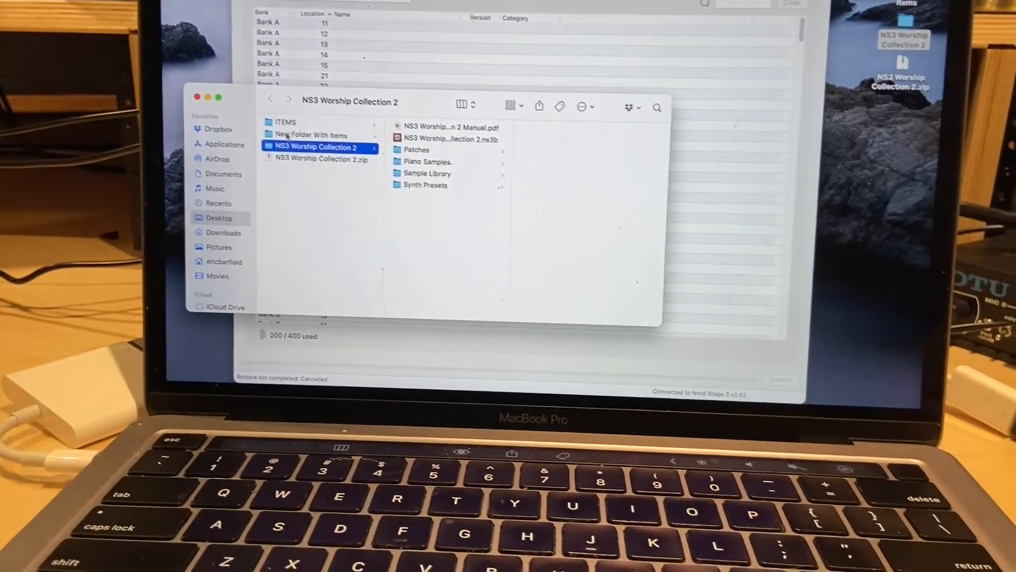
Step: Browse the Piano Samples and Synth Presets folders, then reach Nord's Software Tools page
left_click(417, 149)
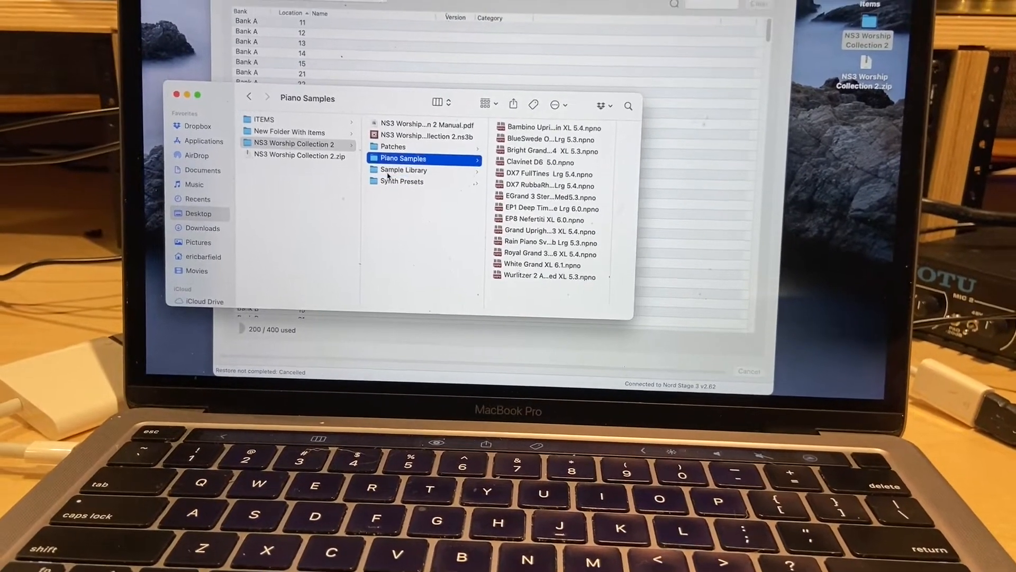
left_click(402, 181)
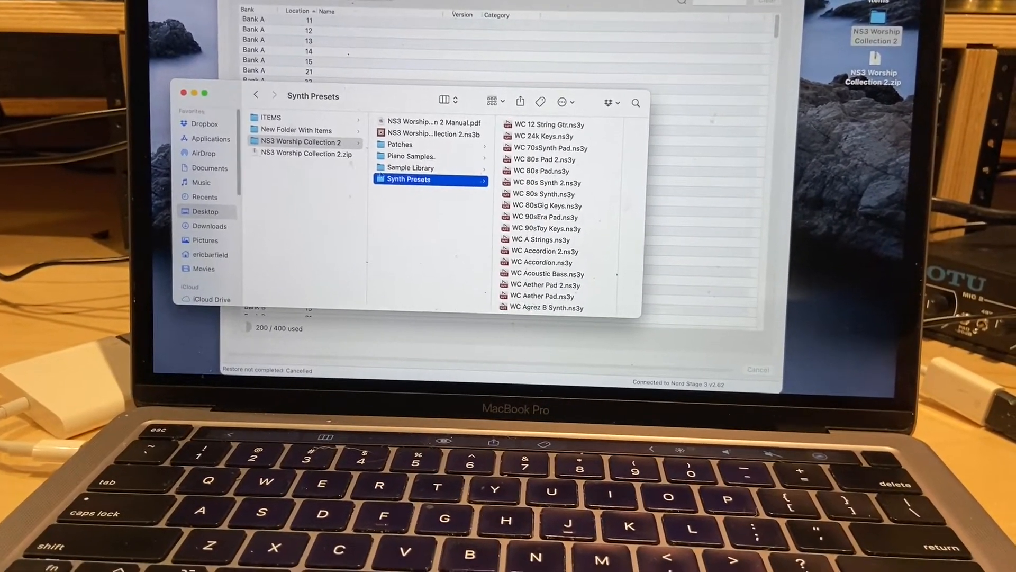
left_click(411, 156)
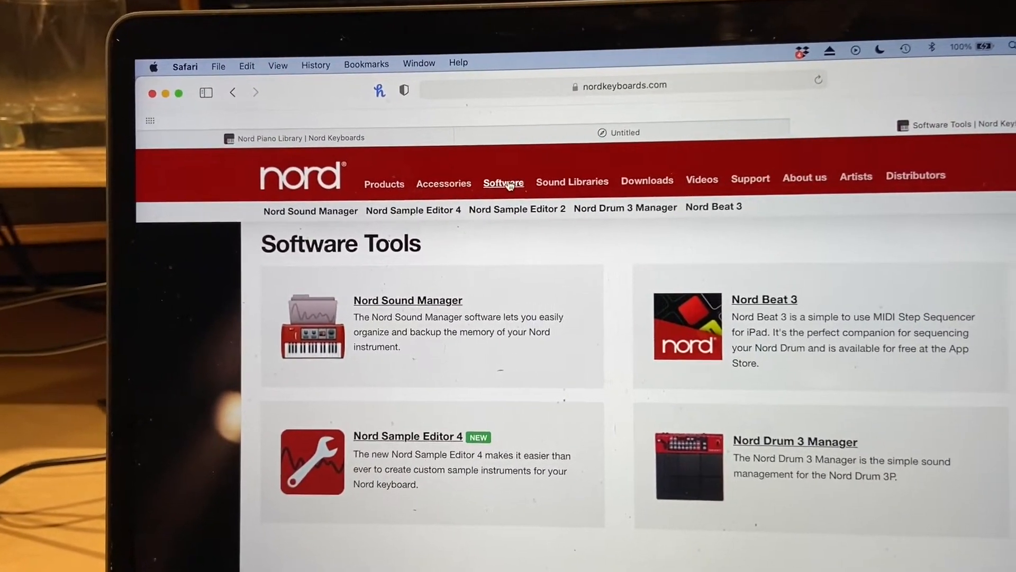
left_click(572, 181)
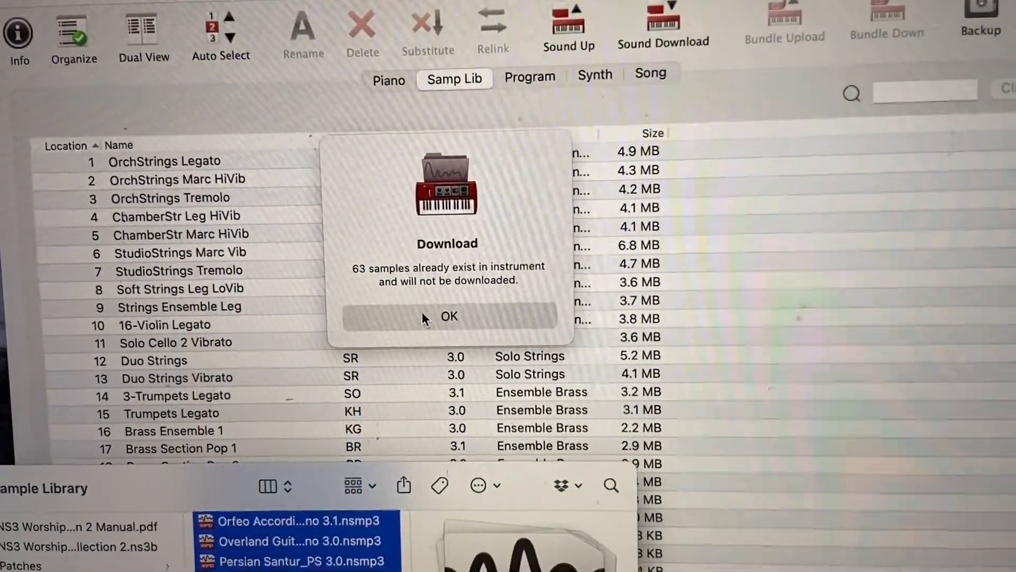
Step: Dismiss the notice that 63 samples already exist in the instrument
left_click(449, 316)
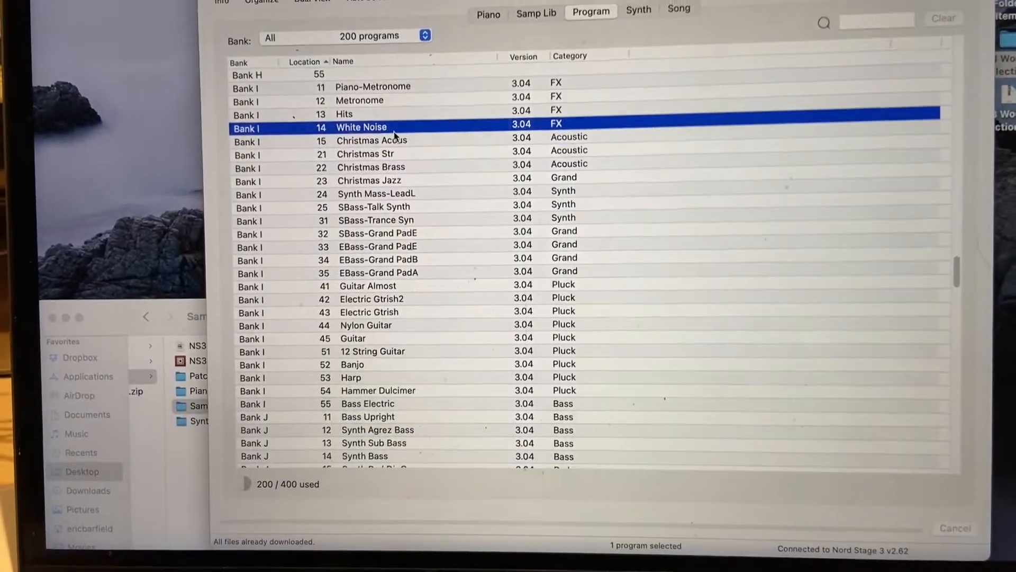
Step: Scroll the program list through Banks I to P, selecting the Piano-Metronome program
scroll("down", 3)
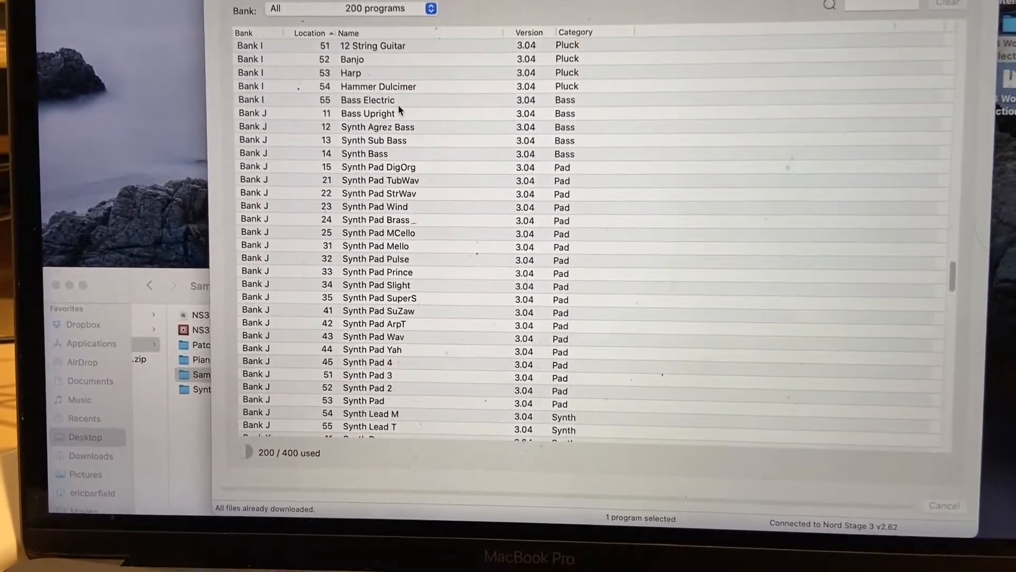
scroll("down", 3)
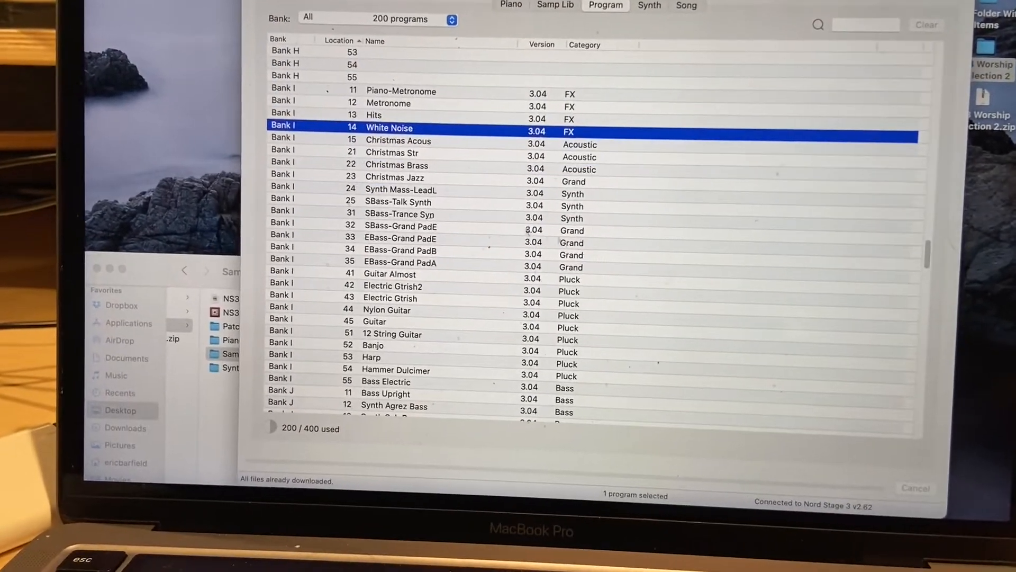
left_click(384, 91)
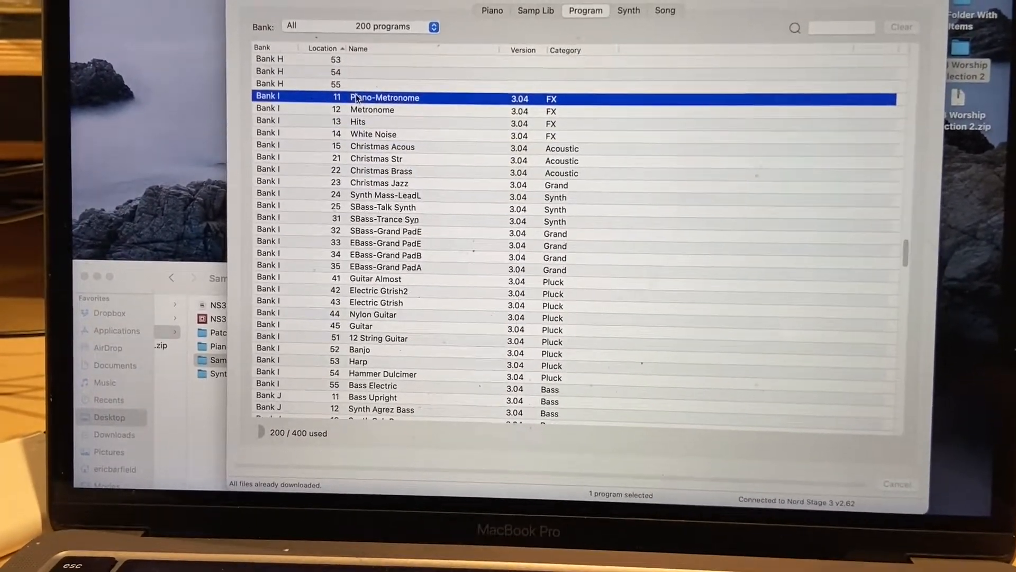
scroll("down", 3)
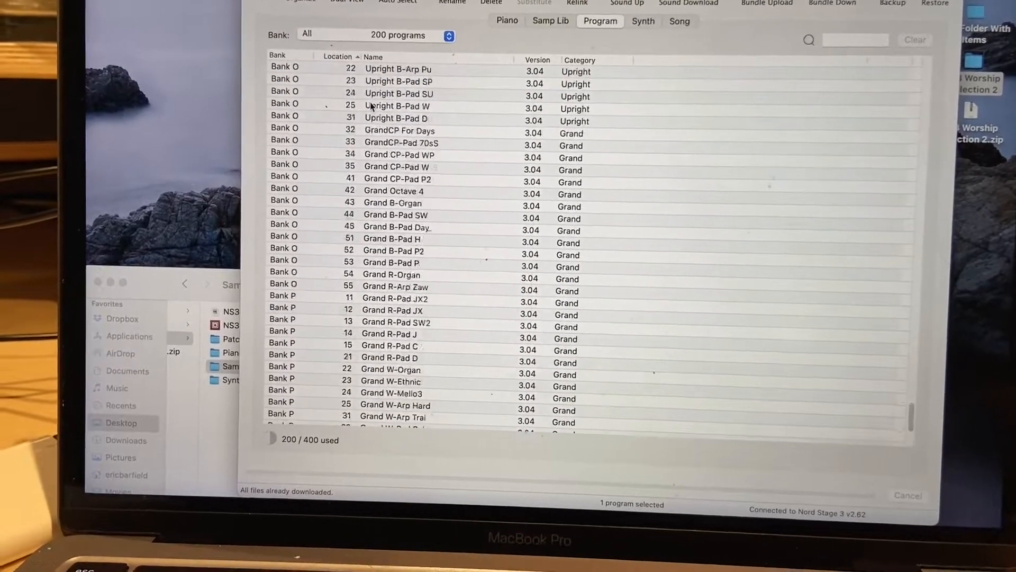
scroll("down", 3)
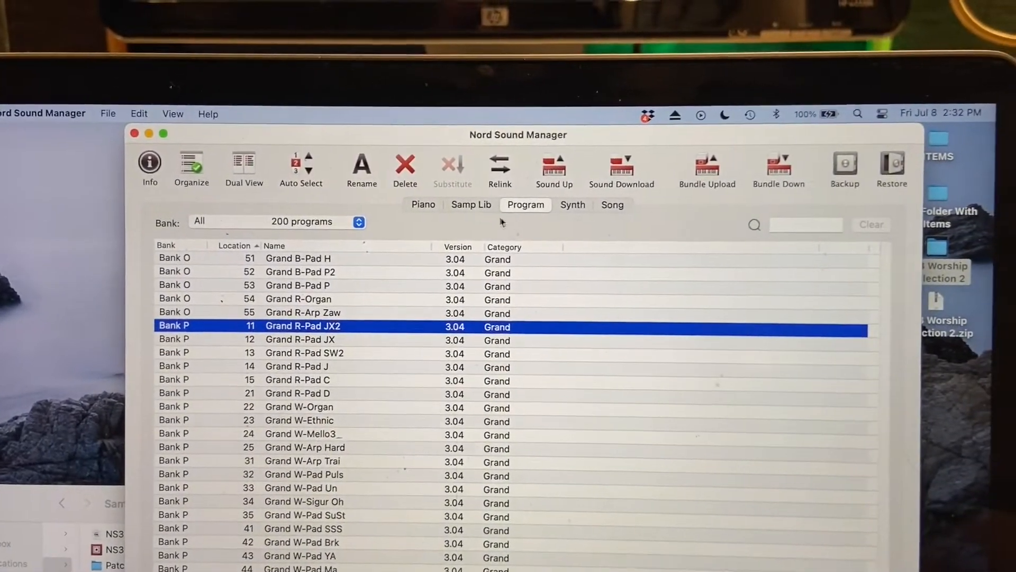
Step: Set a program upload to take a whole 25-program bank instead of the selection
left_click(707, 166)
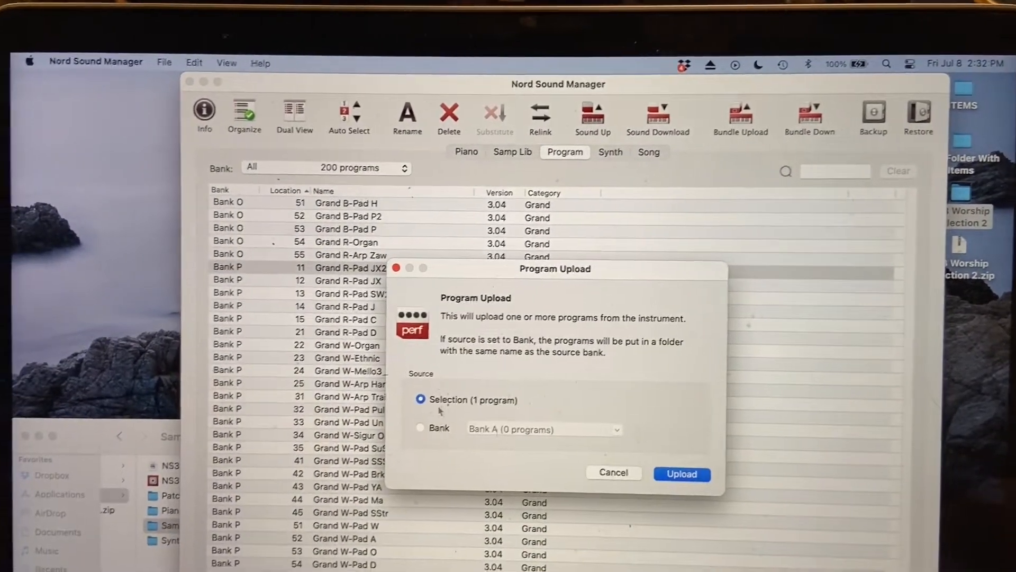
left_click(425, 428)
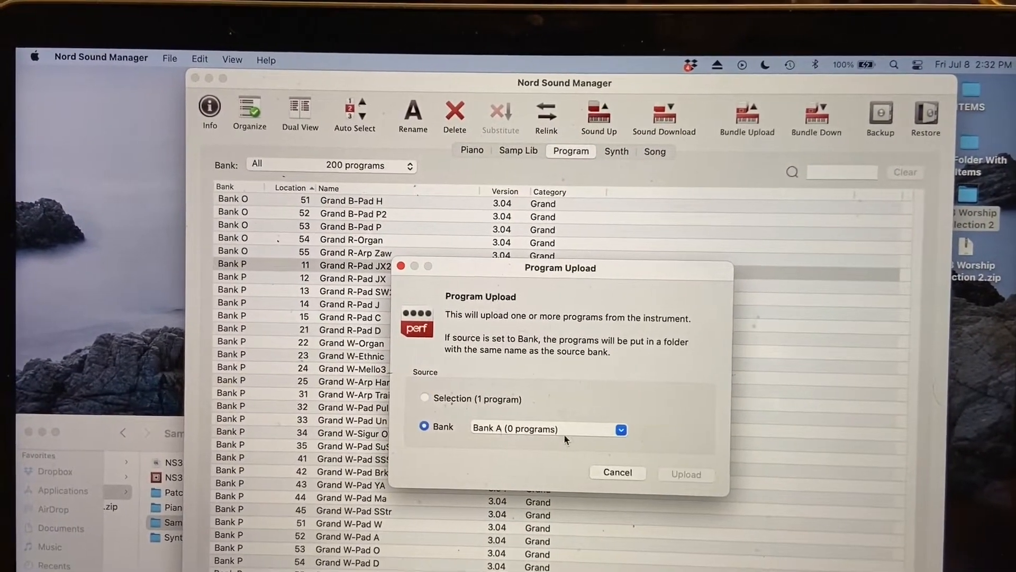
left_click(620, 429)
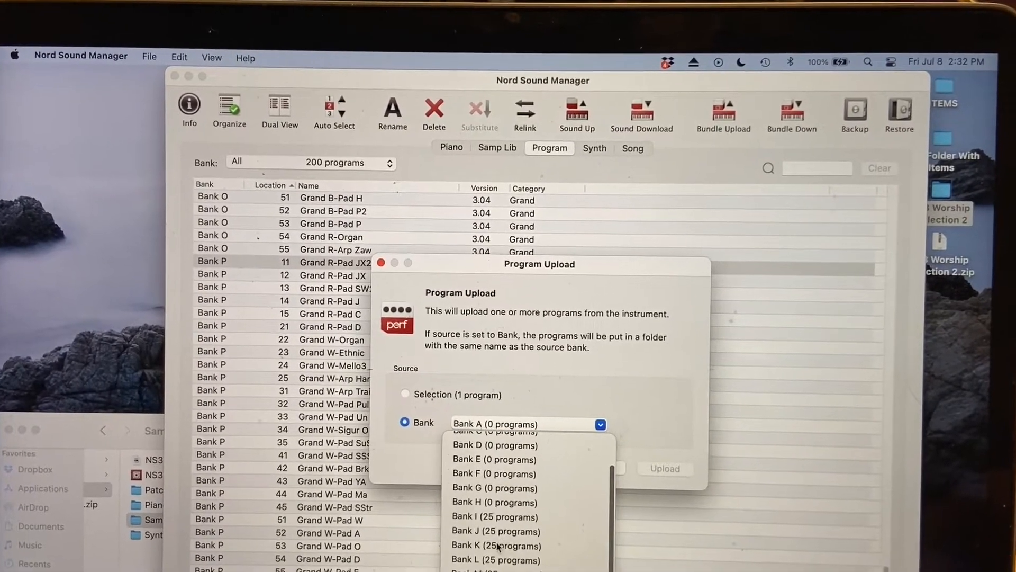
left_click(482, 517)
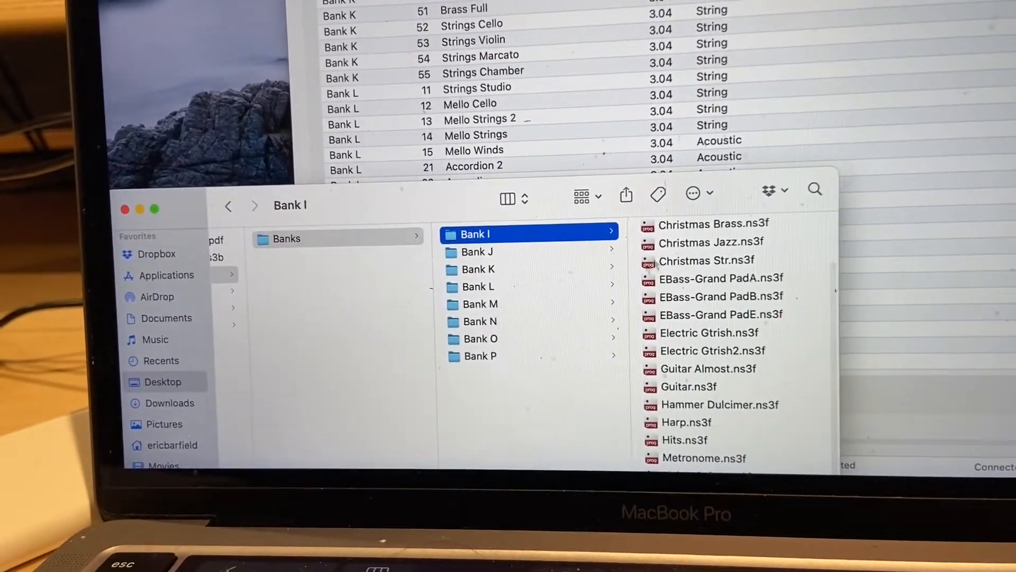
Step: Browse the .ns3f program files in Bank N and Bank O
left_click(478, 269)
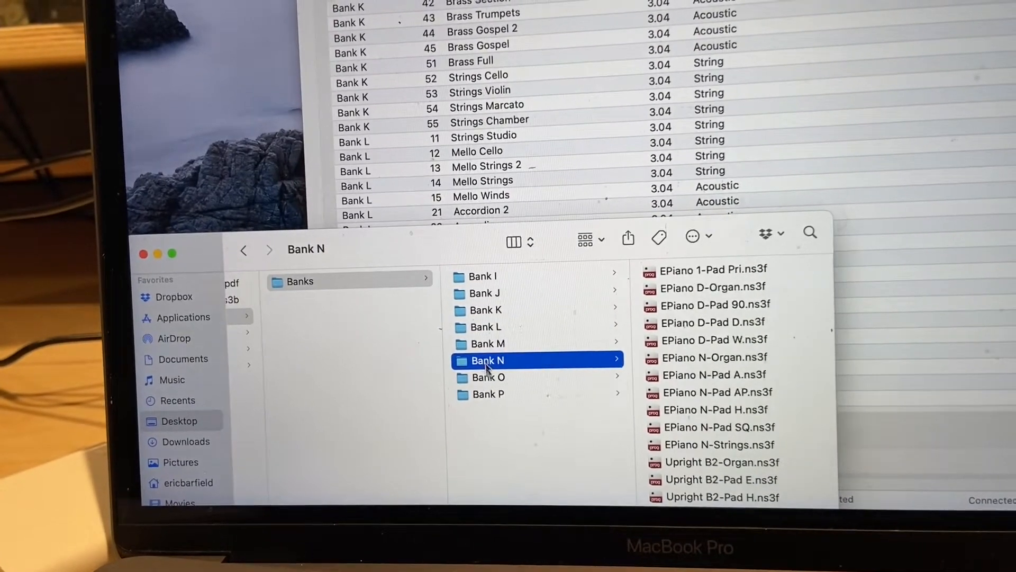
left_click(489, 377)
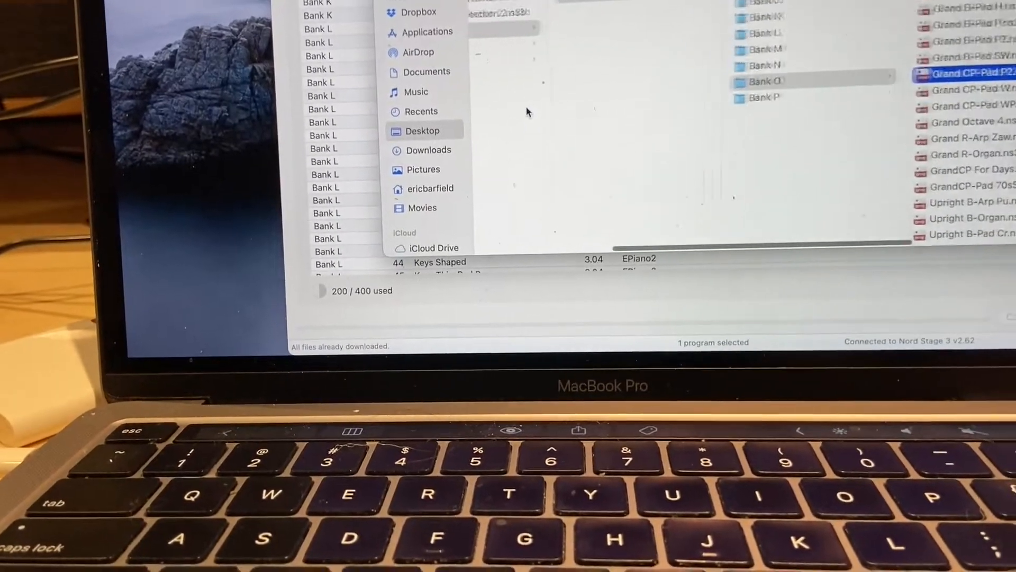
Step: Show the synth list at 169 of 400 used and scroll through empty Banks 5–8
left_click(632, 106)
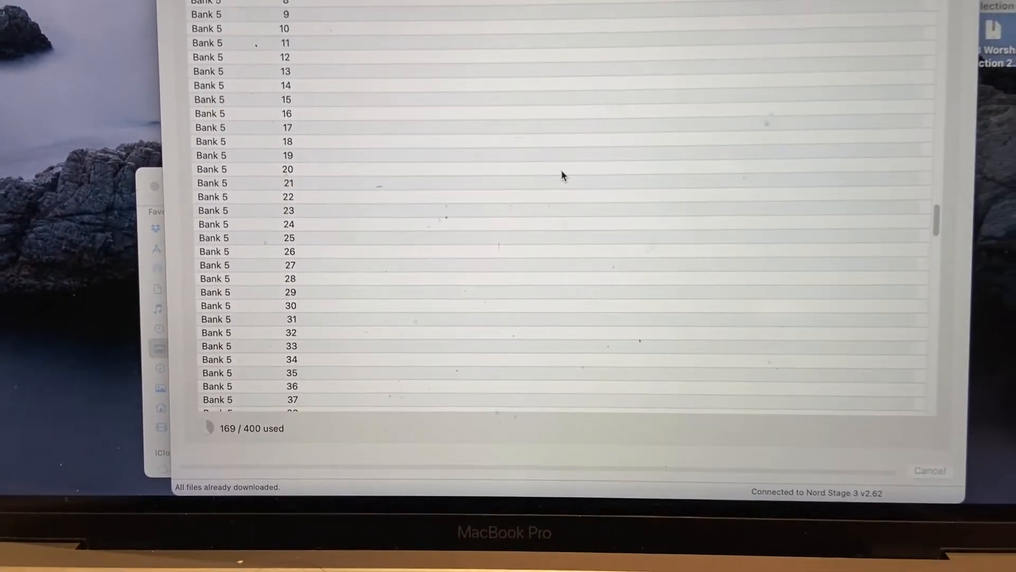
scroll("down", 3)
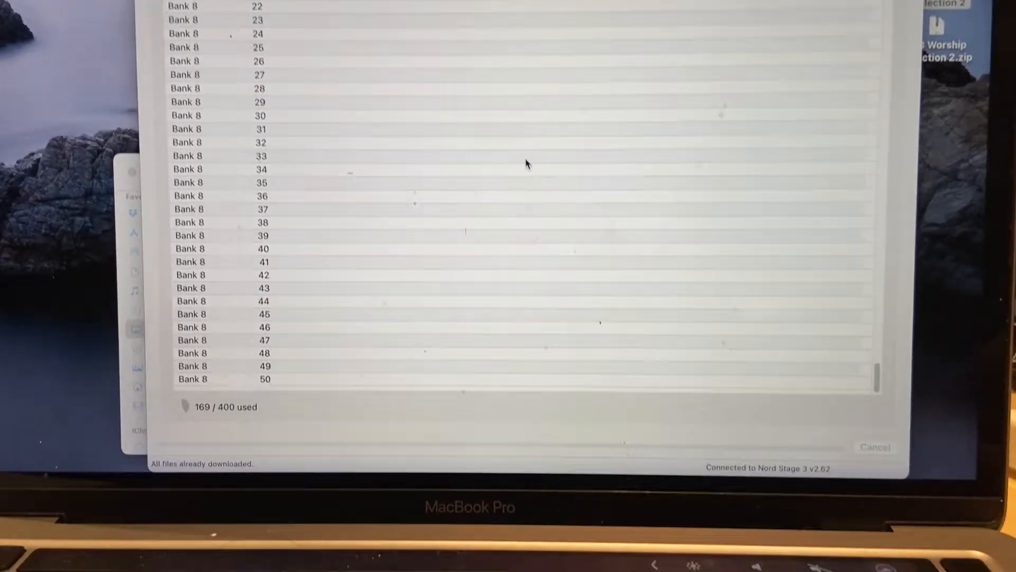